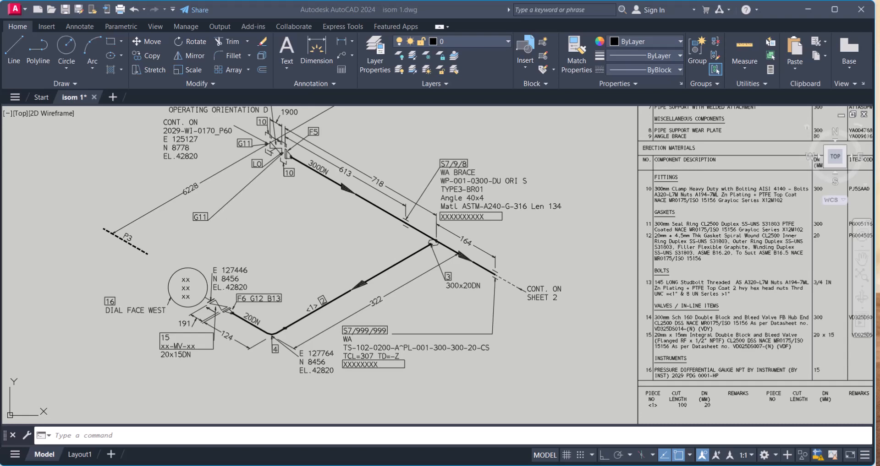
{"action": "mouse_move", "coordinate": [471, 253]}
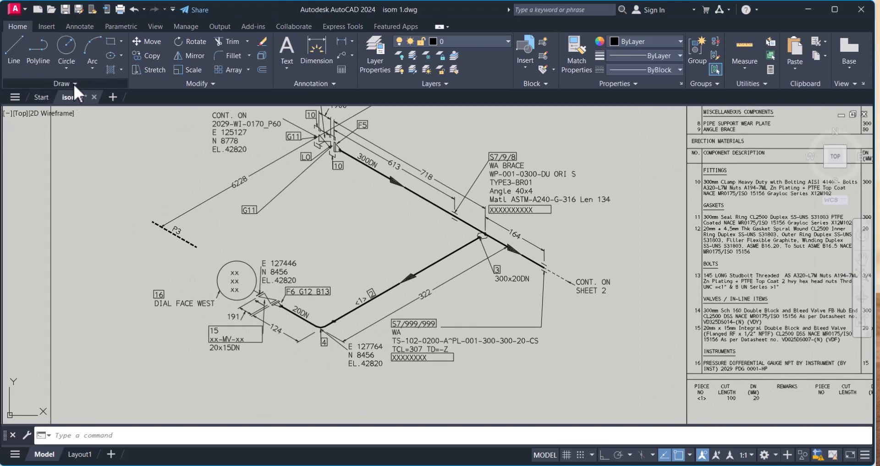
Start a rectangular revision cloud from the expanded Draw panel.
{"action": "left_click", "coordinate": [73, 83]}
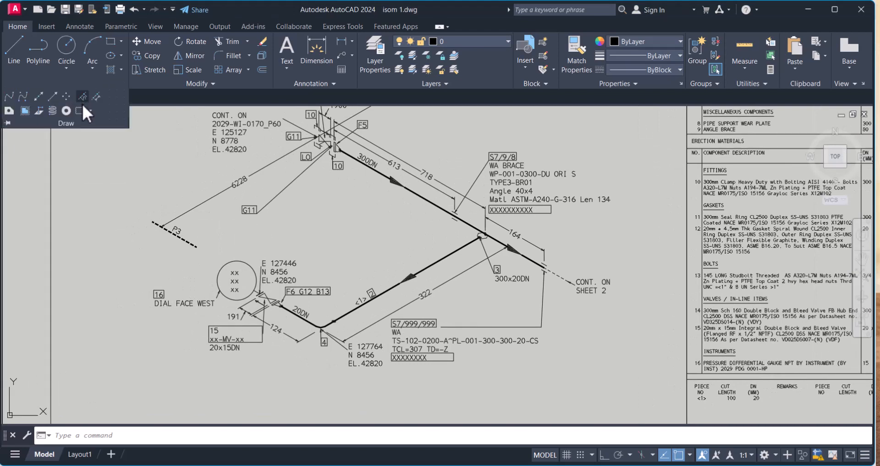
{"action": "mouse_move", "coordinate": [80, 110]}
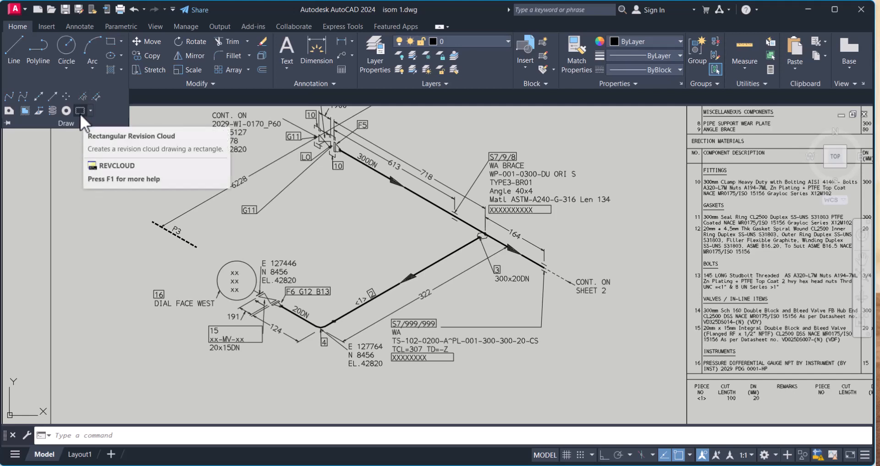
{"action": "mouse_move", "coordinate": [80, 110]}
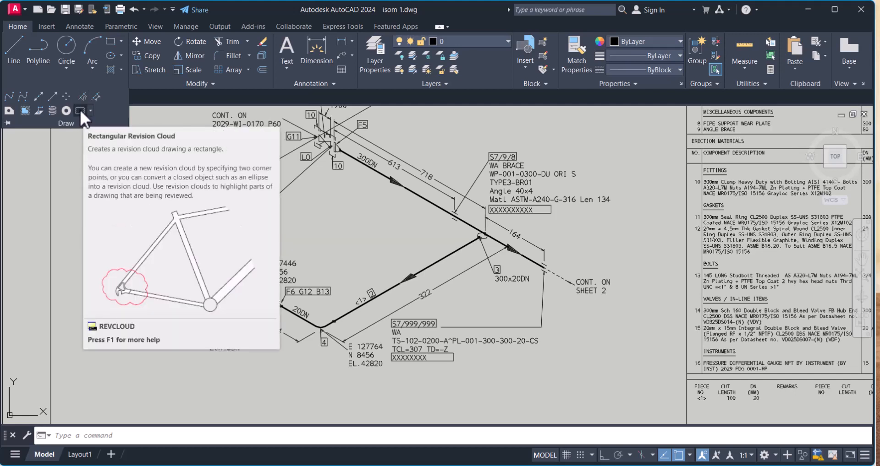
{"action": "left_click", "coordinate": [79, 111]}
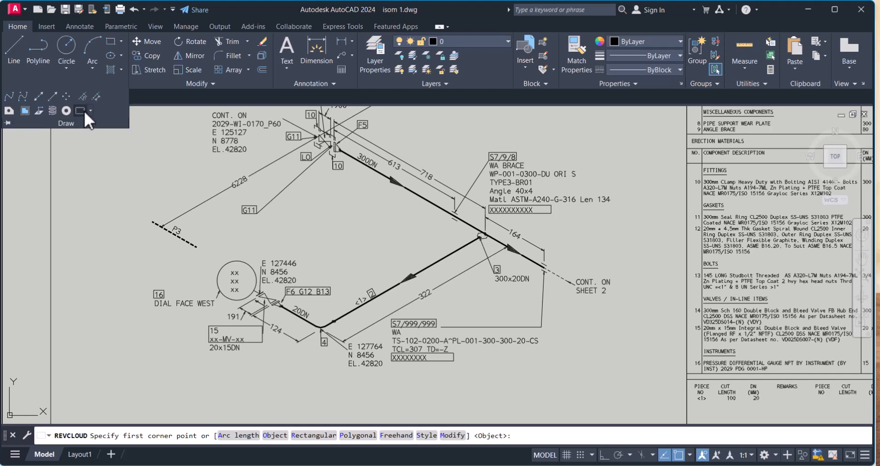
{"action": "mouse_move", "coordinate": [58, 213]}
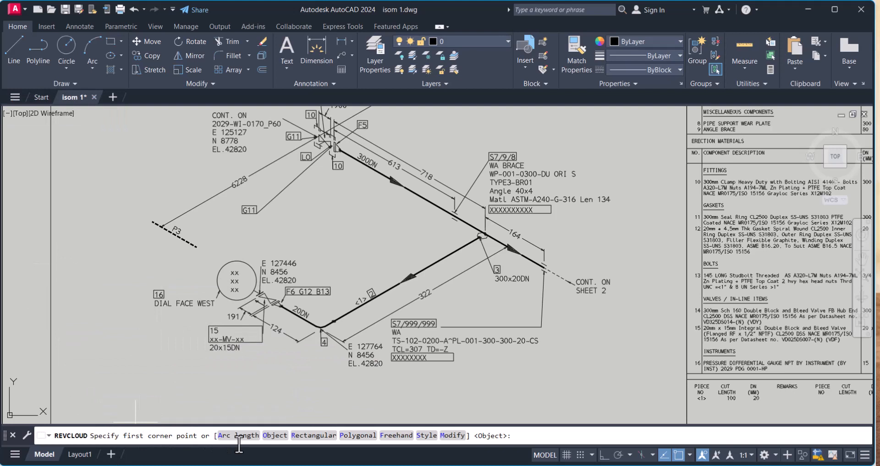
{"action": "mouse_move", "coordinate": [232, 457]}
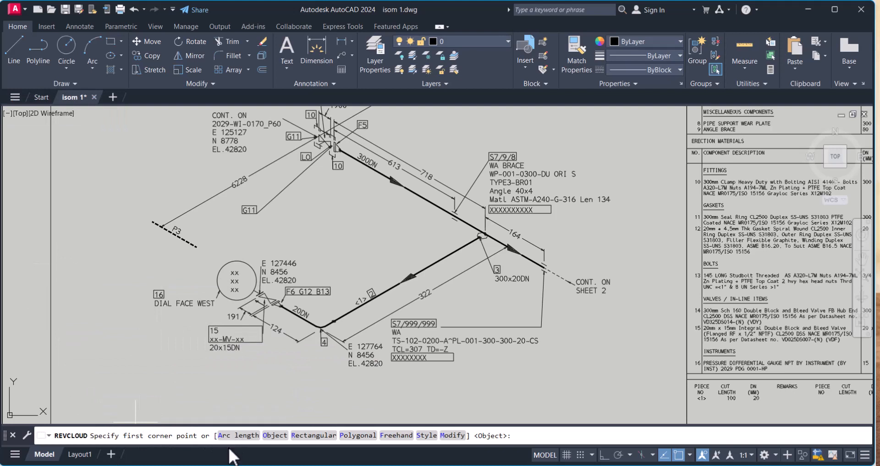
{"action": "mouse_move", "coordinate": [535, 434]}
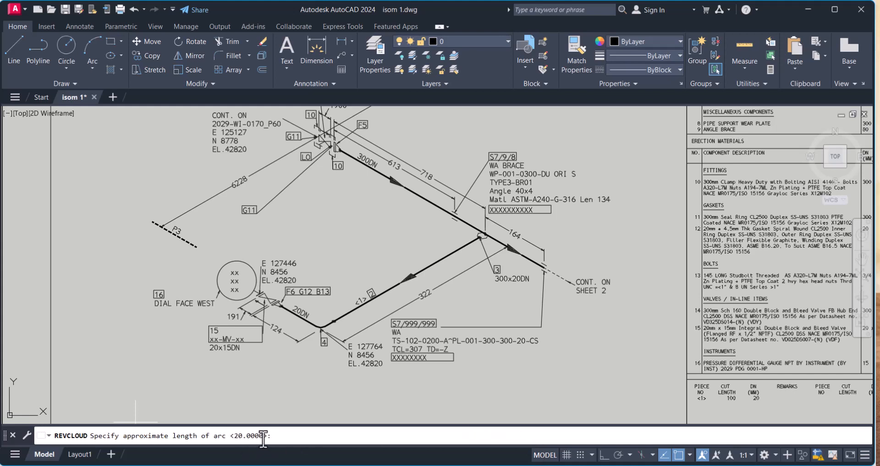
{"action": "mouse_move", "coordinate": [286, 437]}
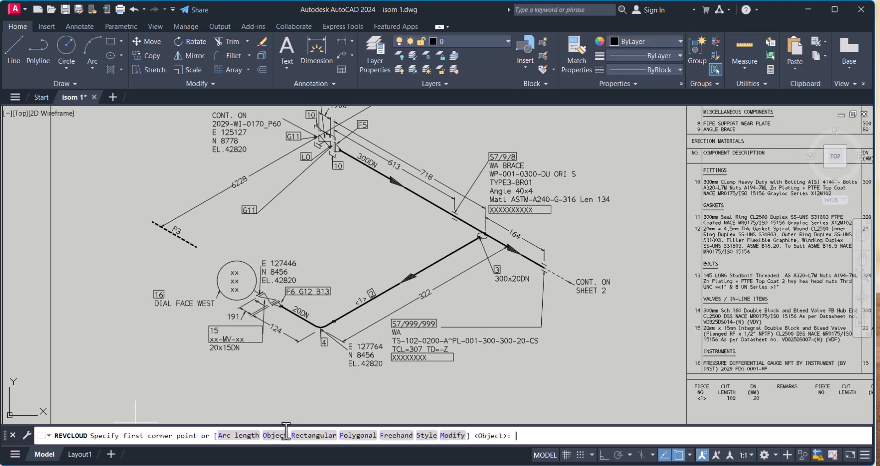
Zoom in and place the cloud's first corner above-left of the 6228 dimension.
{"action": "scroll", "scroll_direction": "up", "scroll_amount": 3}
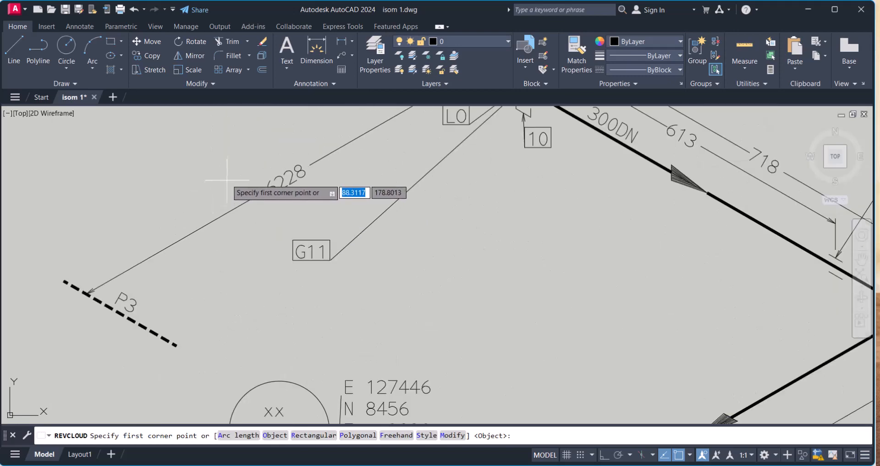
{"action": "left_click", "coordinate": [227, 170]}
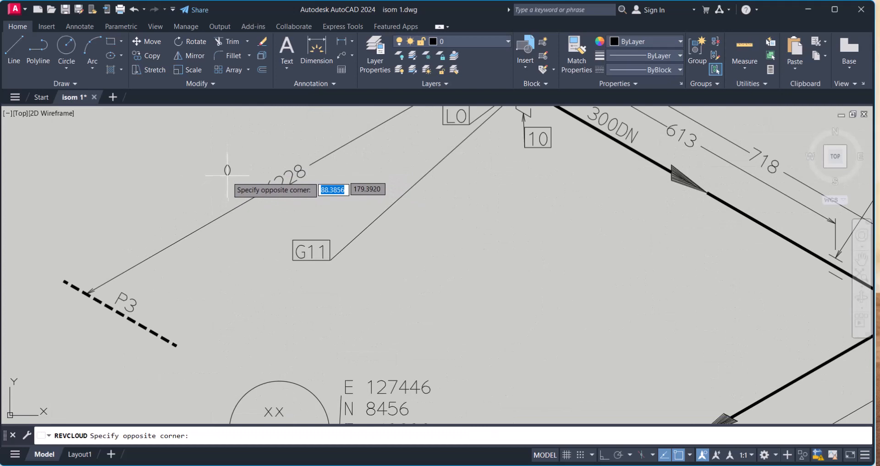
{"action": "mouse_move", "coordinate": [362, 217]}
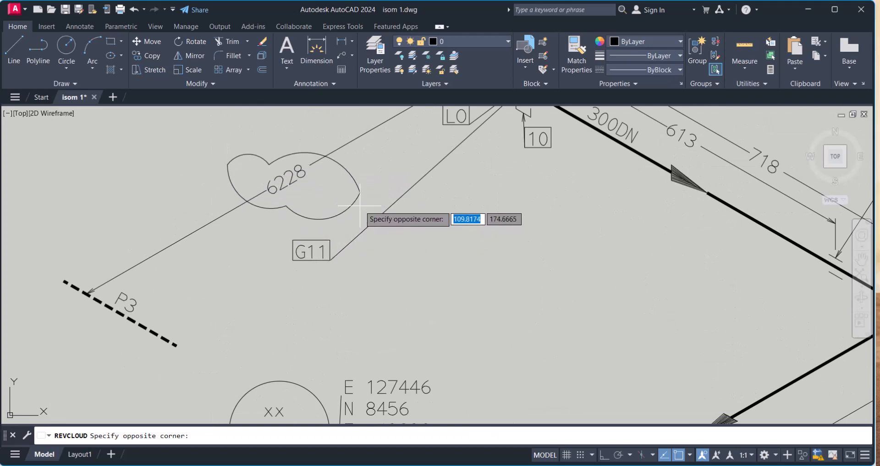
{"action": "mouse_move", "coordinate": [359, 210]}
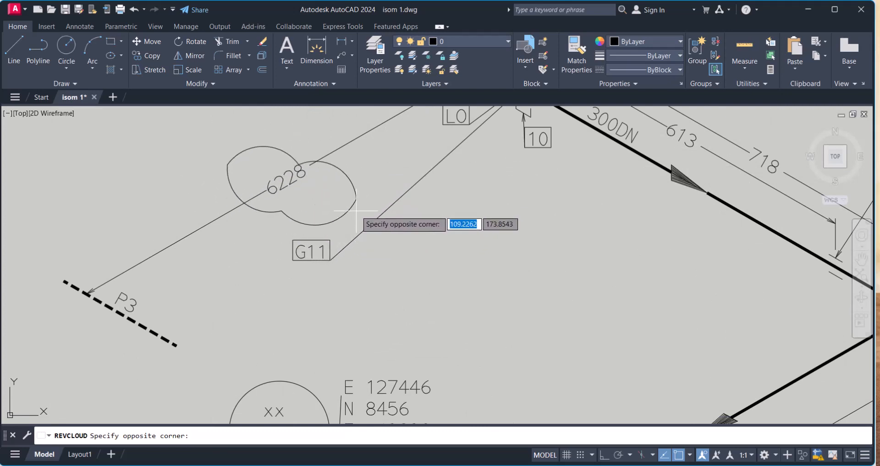
{"action": "mouse_move", "coordinate": [359, 213]}
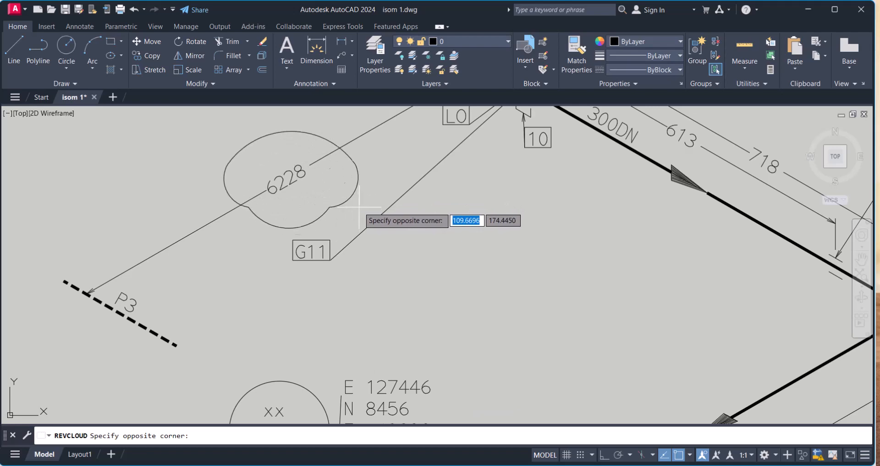
{"action": "mouse_move", "coordinate": [356, 201]}
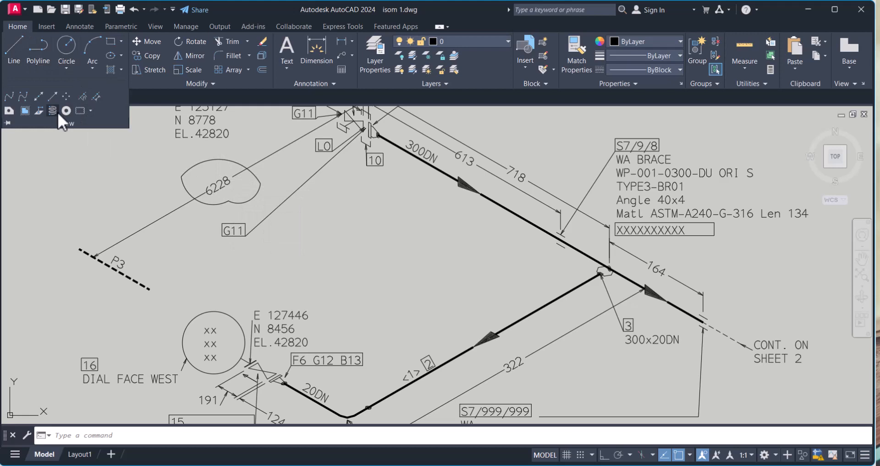
Start another revision cloud with the Arc length option and pick a corner beside 322.
{"action": "left_click", "coordinate": [65, 111]}
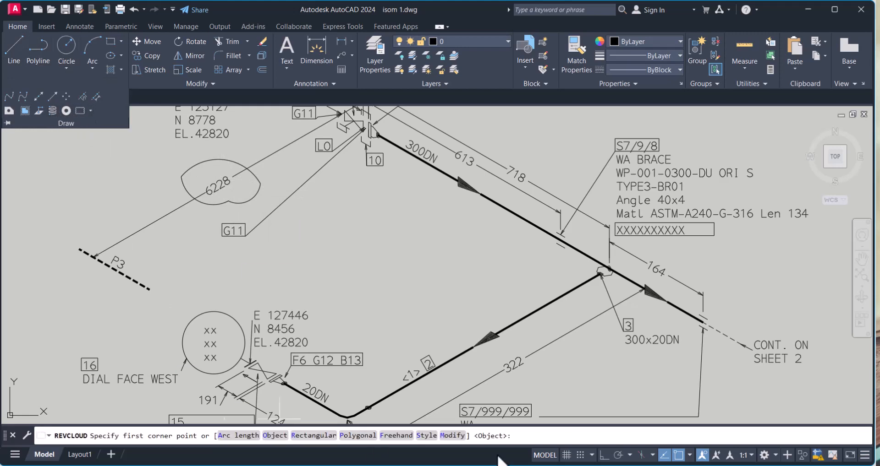
{"action": "type", "text": "a"}
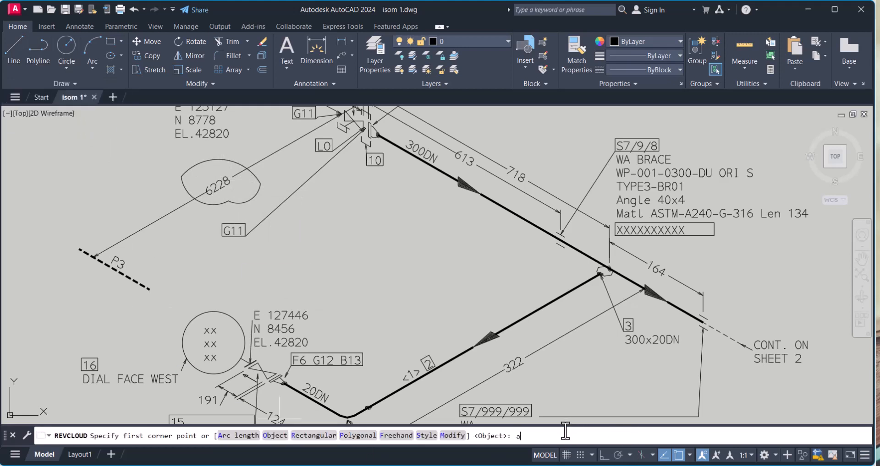
{"action": "key", "text": "Return"}
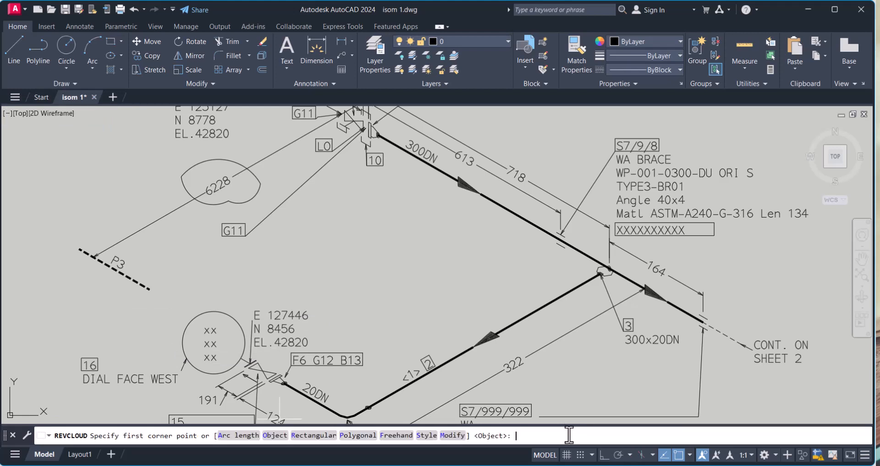
{"action": "mouse_move", "coordinate": [429, 244]}
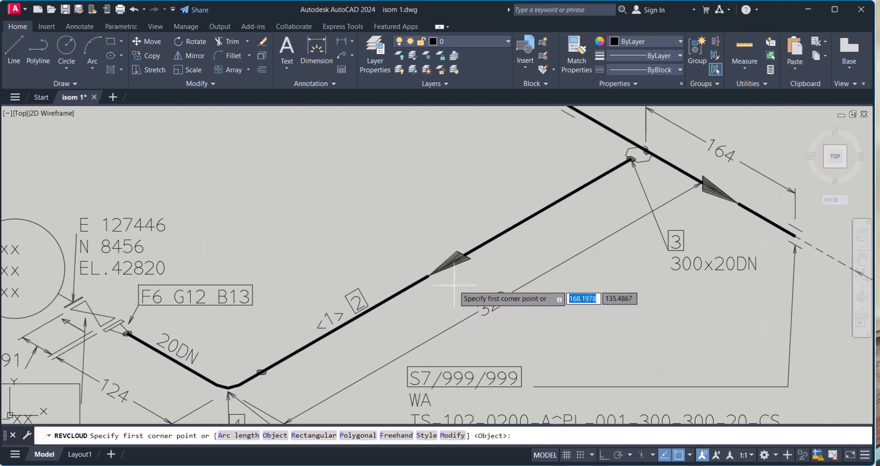
{"action": "left_click", "coordinate": [449, 275]}
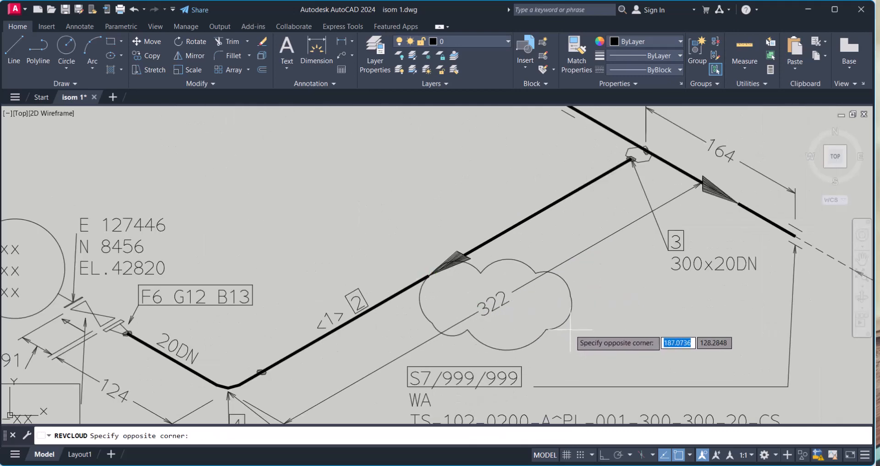
{"action": "mouse_move", "coordinate": [559, 329]}
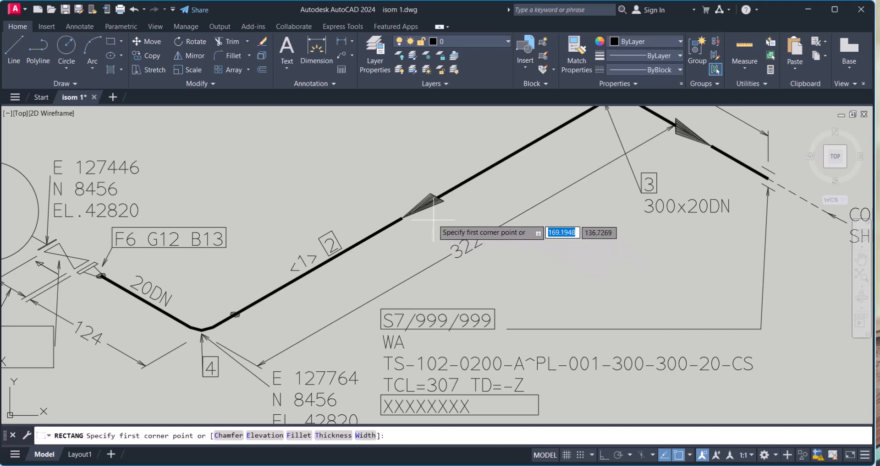
Turn a rectangle around the 322 dimension into a revision cloud without reversing arcs.
{"action": "left_click", "coordinate": [429, 212]}
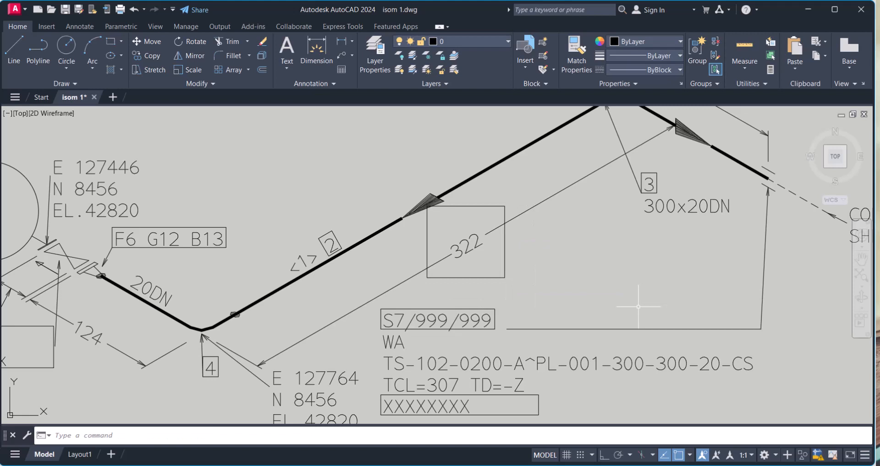
{"action": "type", "text": "REVCLOUD"}
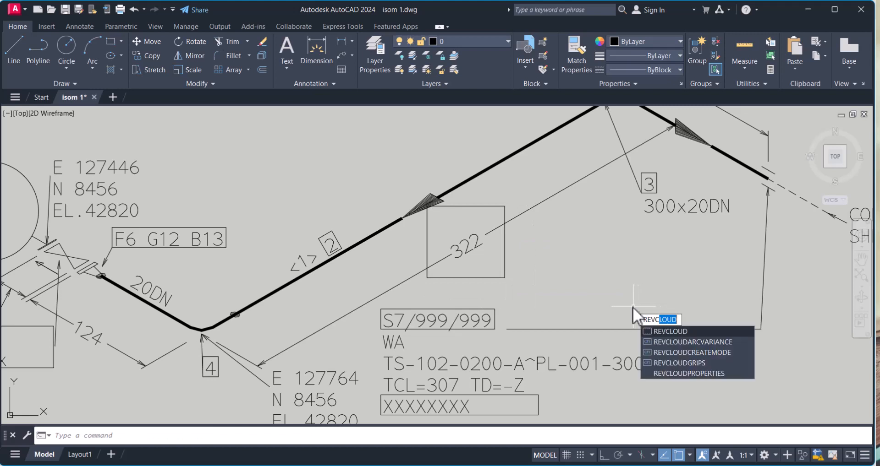
{"action": "left_click", "coordinate": [667, 332]}
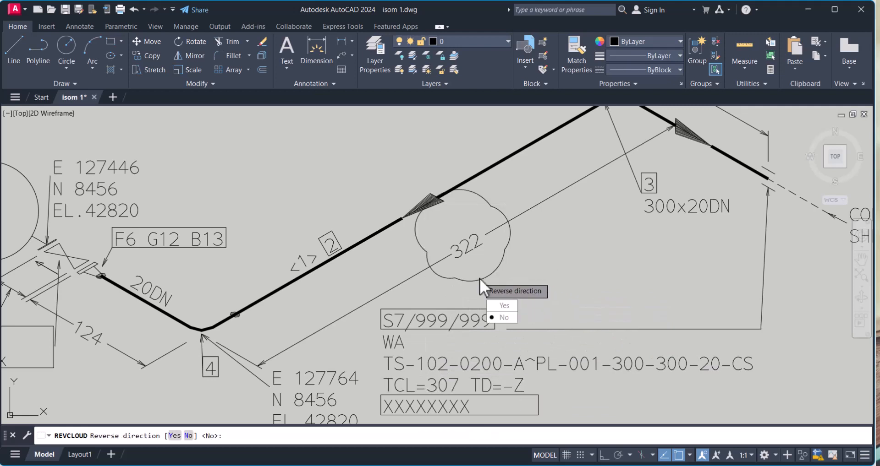
{"action": "left_click", "coordinate": [503, 317]}
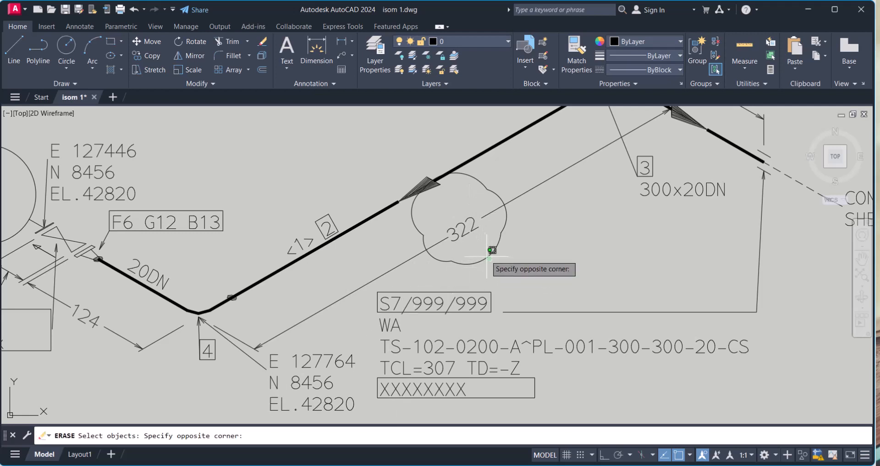
Erase the 322 cloud and rerun REVCLOUD, choosing the Arc length option.
{"action": "type", "text": "REVCLOUD"}
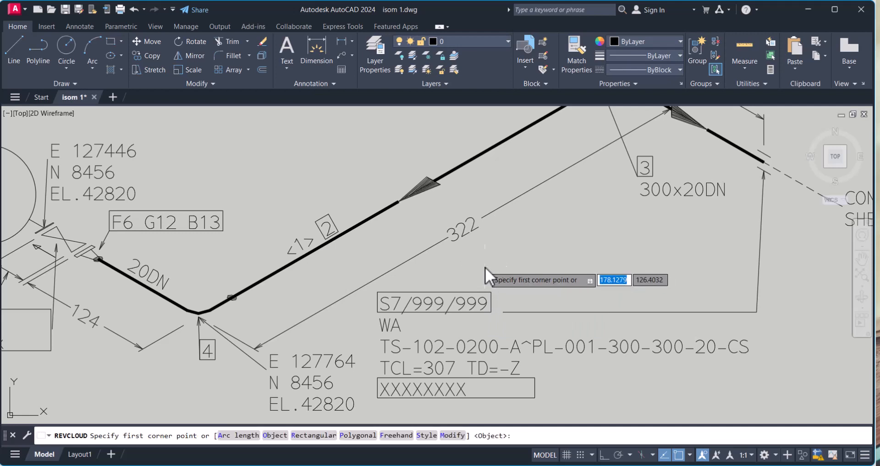
{"action": "key", "text": "Escape"}
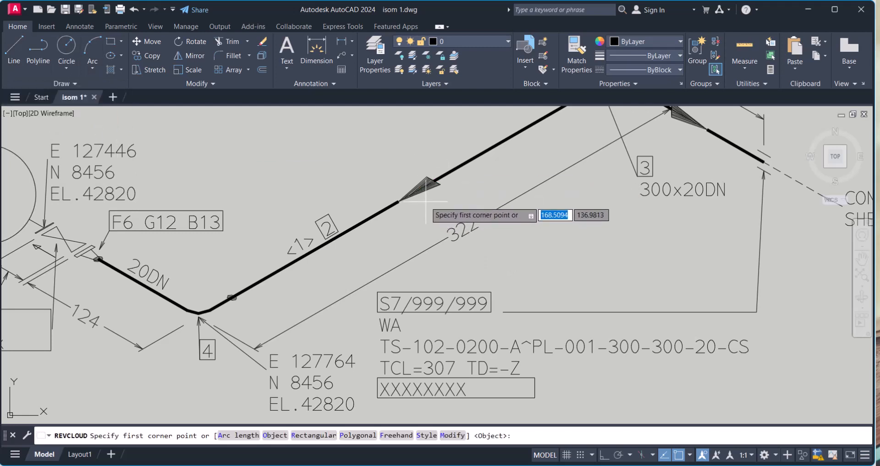
{"action": "left_click", "coordinate": [423, 191]}
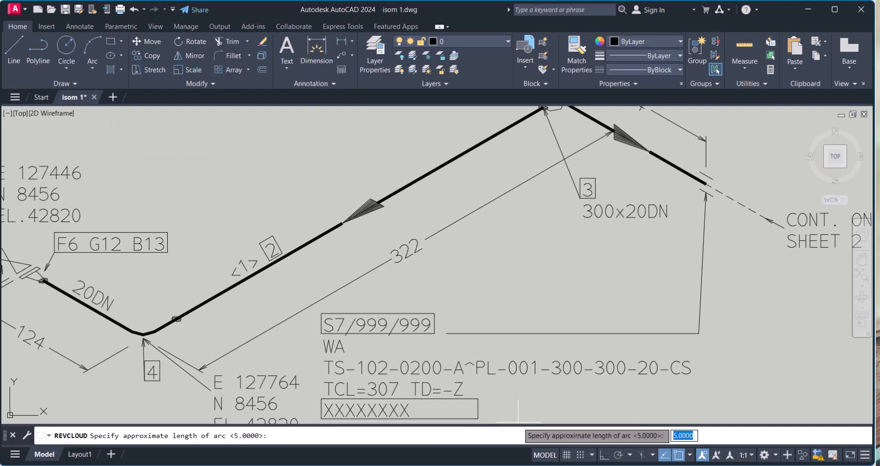
Set the revision cloud arc length to 2.5 and move to the bill-of-materials table.
{"action": "type", "text": "2.5"}
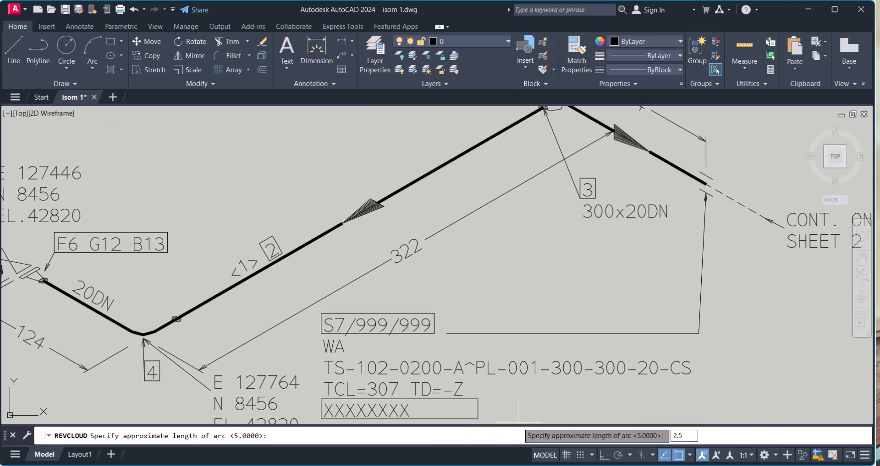
{"action": "key", "text": "Return"}
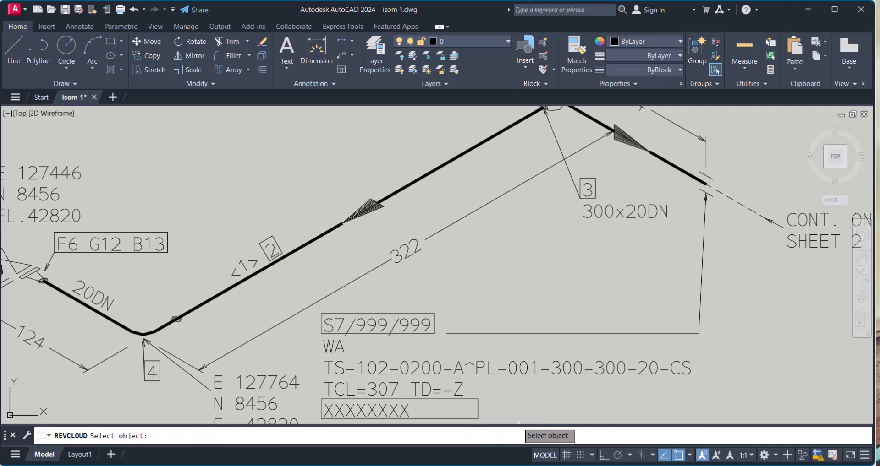
{"action": "key", "text": "Escape"}
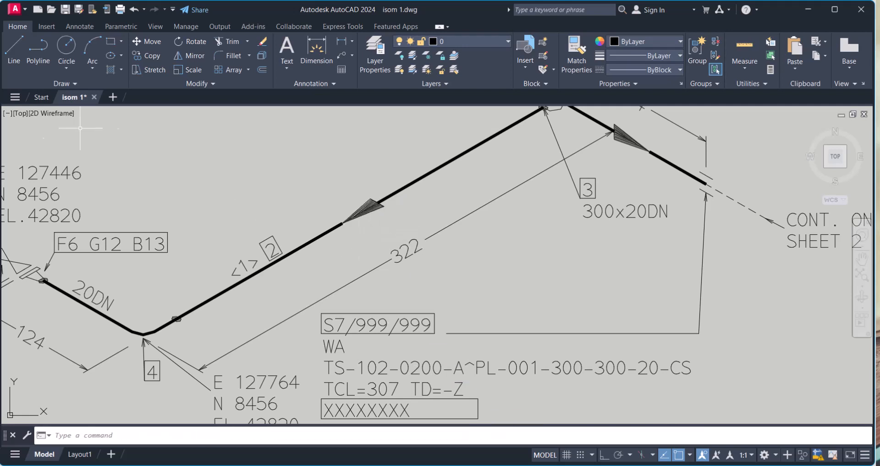
{"action": "left_click", "coordinate": [66, 84]}
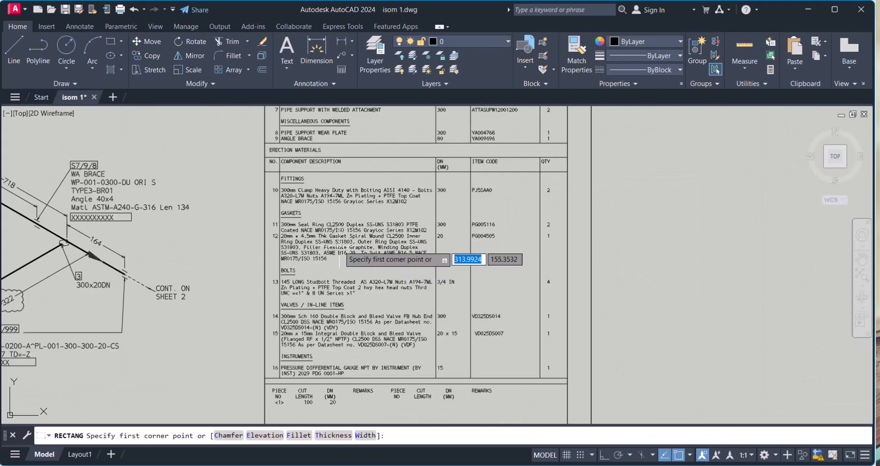
{"action": "mouse_move", "coordinate": [252, 199]}
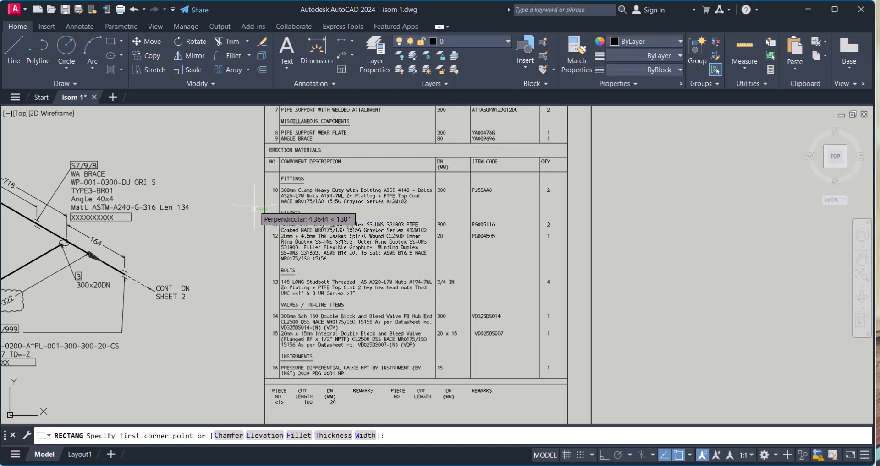
Draw a rectangle around the Gaskets rows and convert it into a revision cloud.
{"action": "left_click", "coordinate": [255, 213]}
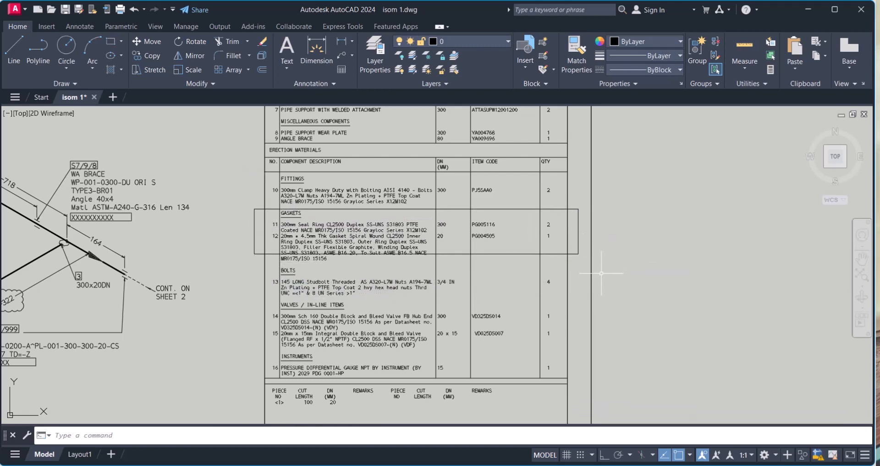
{"action": "type", "text": "REVCLOUD Reverse direction [Yes No] <No>:"}
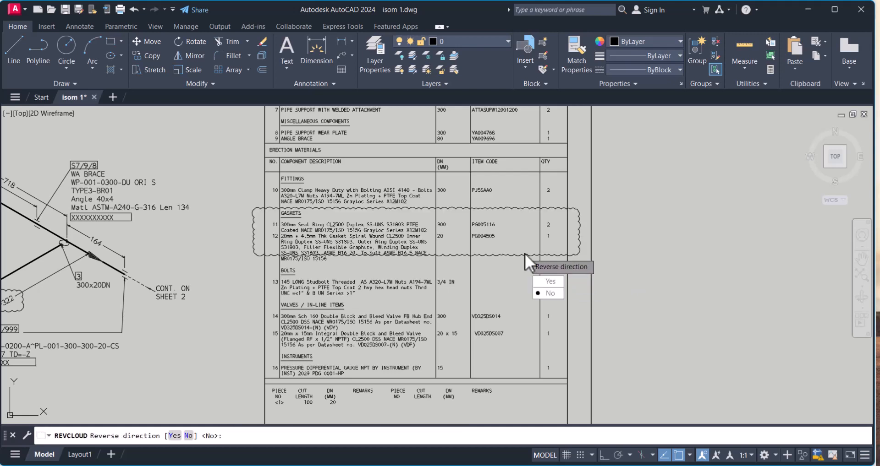
{"action": "left_click", "coordinate": [549, 292]}
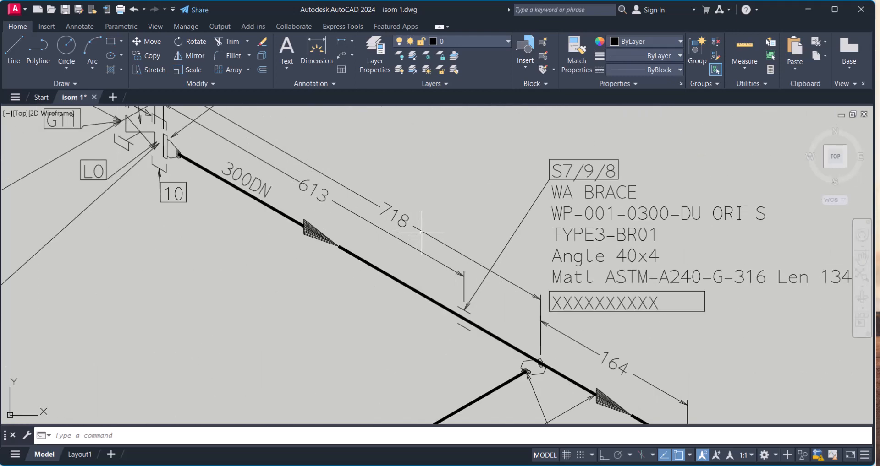
{"action": "mouse_move", "coordinate": [409, 268]}
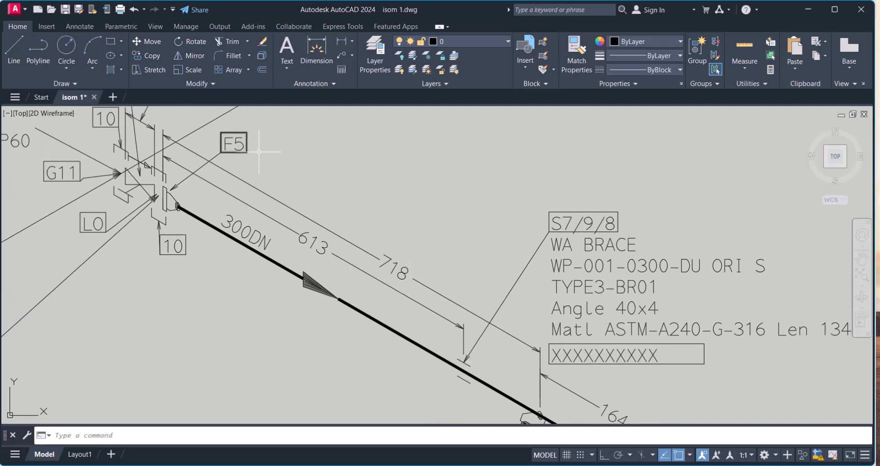
{"action": "mouse_move", "coordinate": [399, 291]}
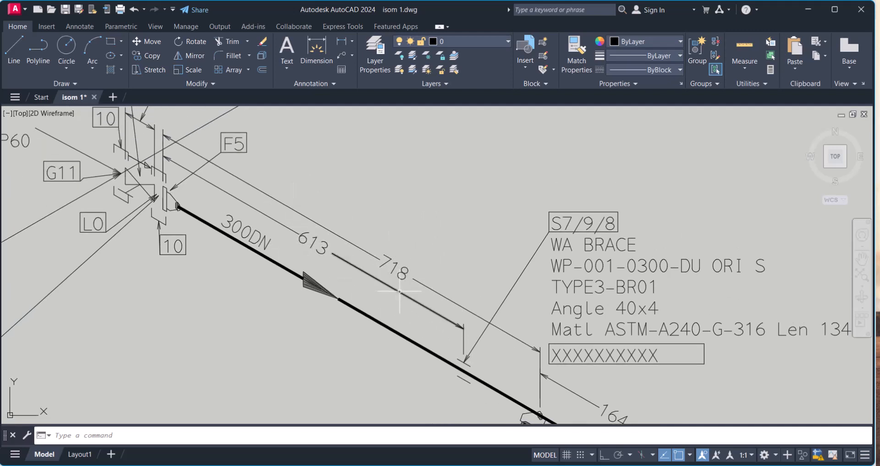
Draw a closed polyline outline around the 613 and 718 dimensions.
{"action": "left_click", "coordinate": [38, 49]}
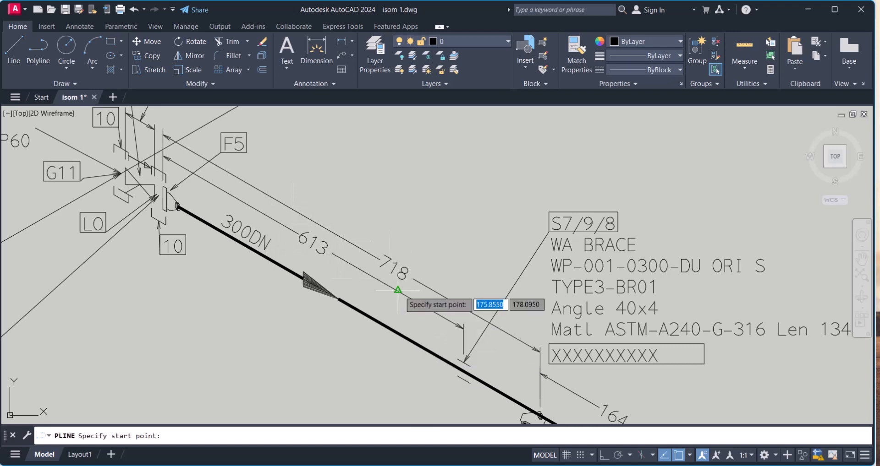
{"action": "mouse_move", "coordinate": [368, 295]}
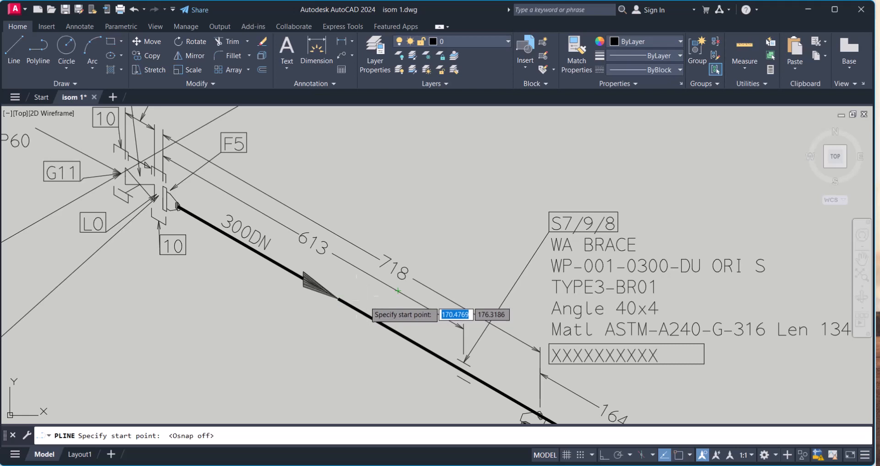
{"action": "mouse_move", "coordinate": [390, 314]}
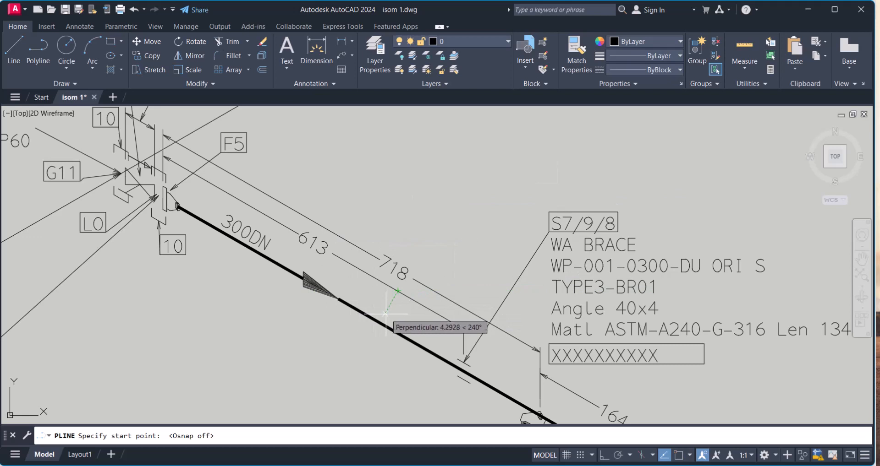
{"action": "left_click", "coordinate": [386, 313]}
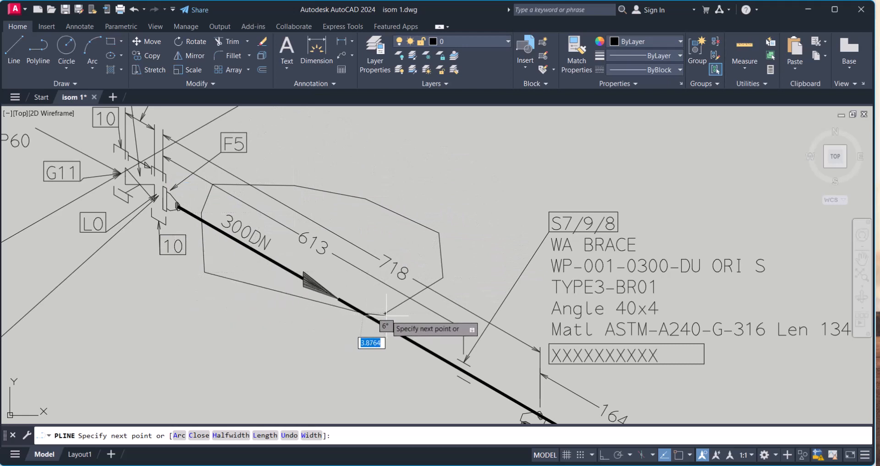
{"action": "mouse_move", "coordinate": [386, 313]}
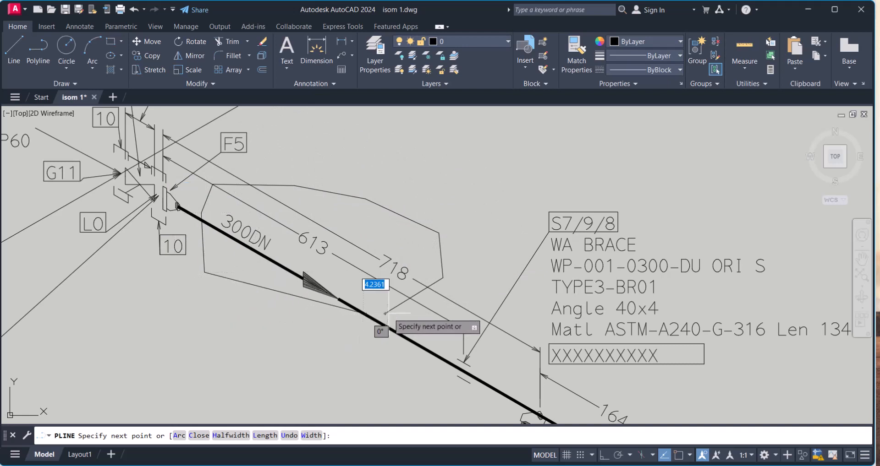
{"action": "type", "text": "end"}
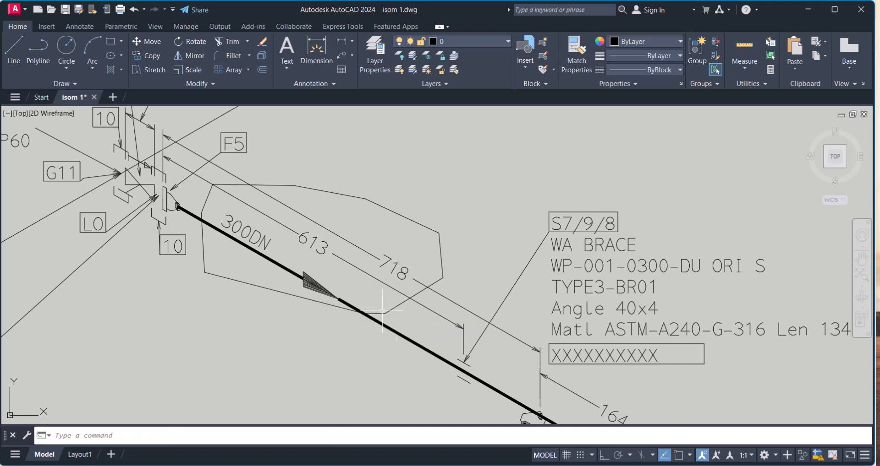
{"action": "type", "text": "REV"}
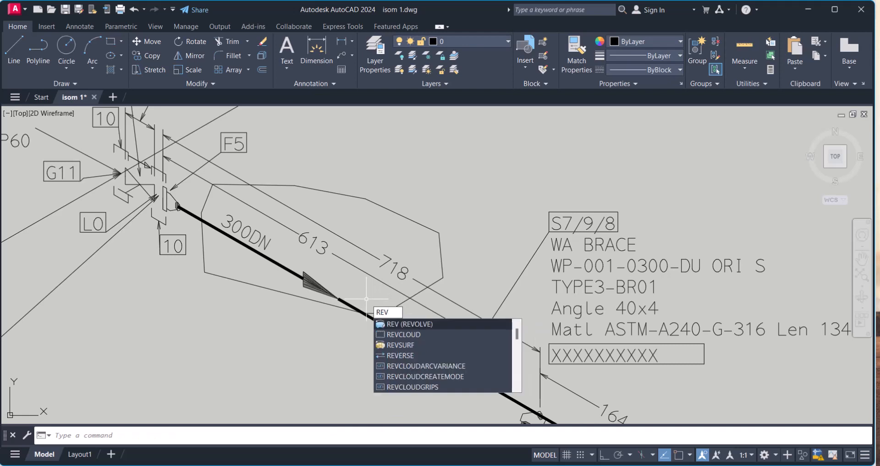
Convert the polyline around the 613 and 718 dimensions into a revision cloud.
{"action": "left_click", "coordinate": [403, 335]}
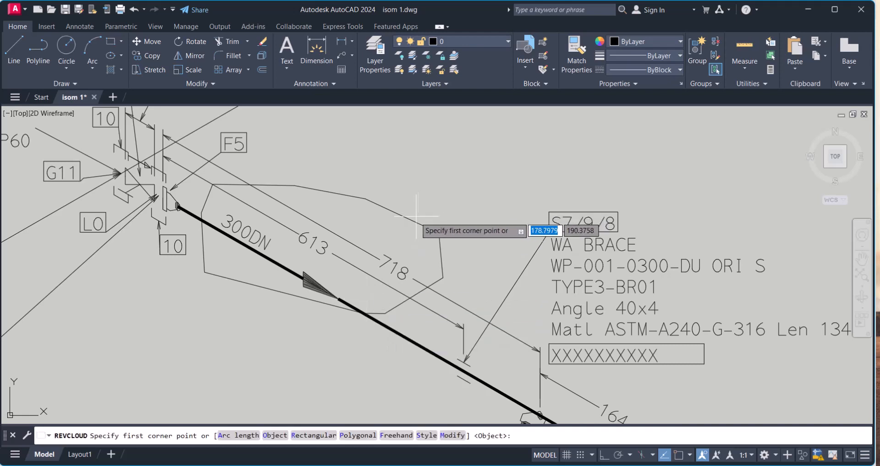
{"action": "left_click", "coordinate": [409, 217]}
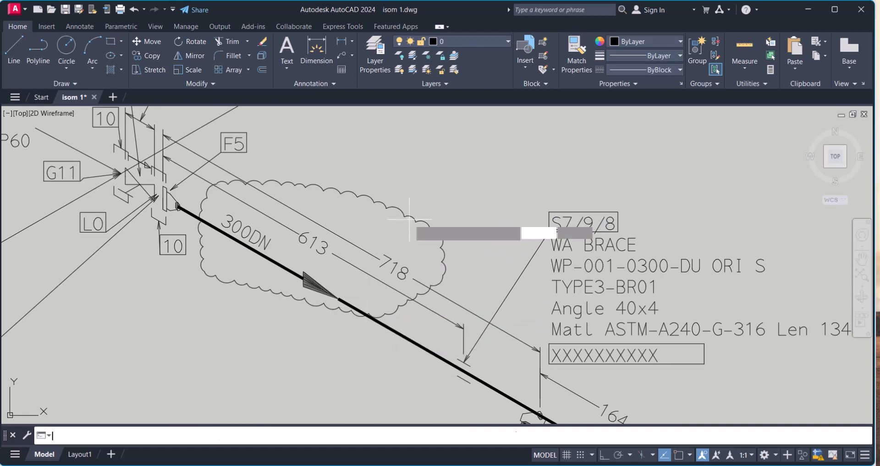